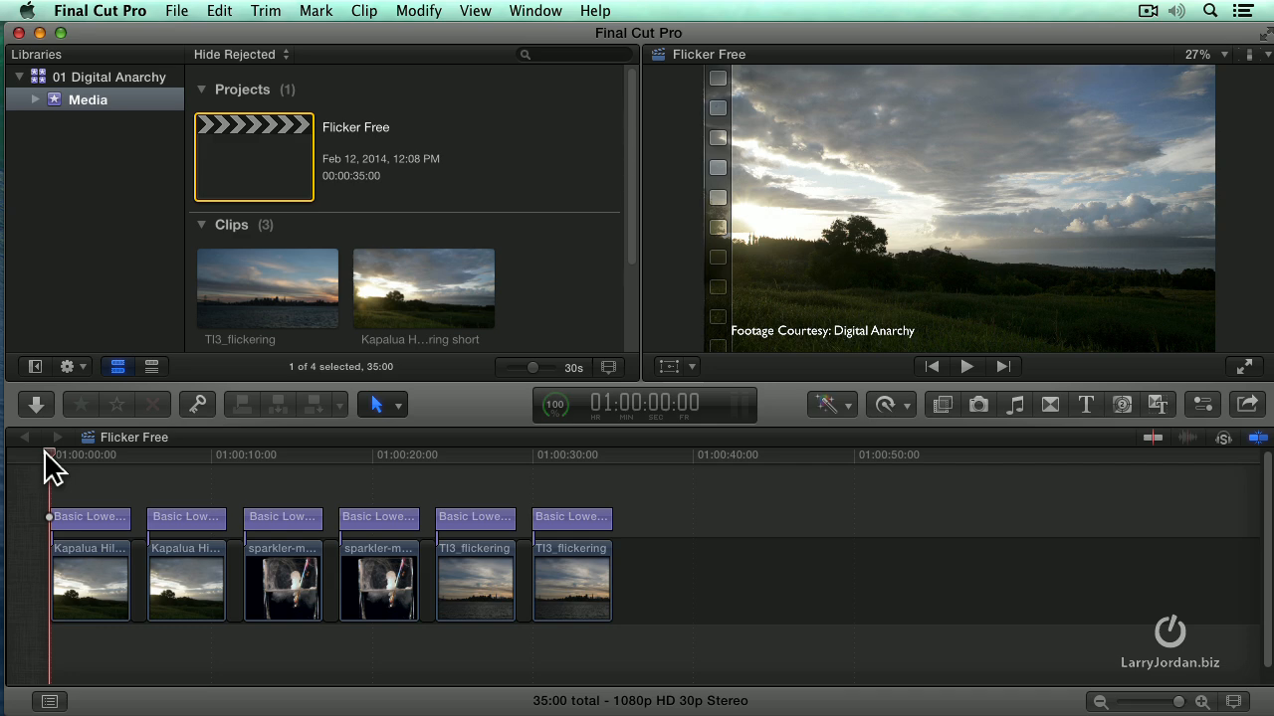
mouse_move(59, 448)
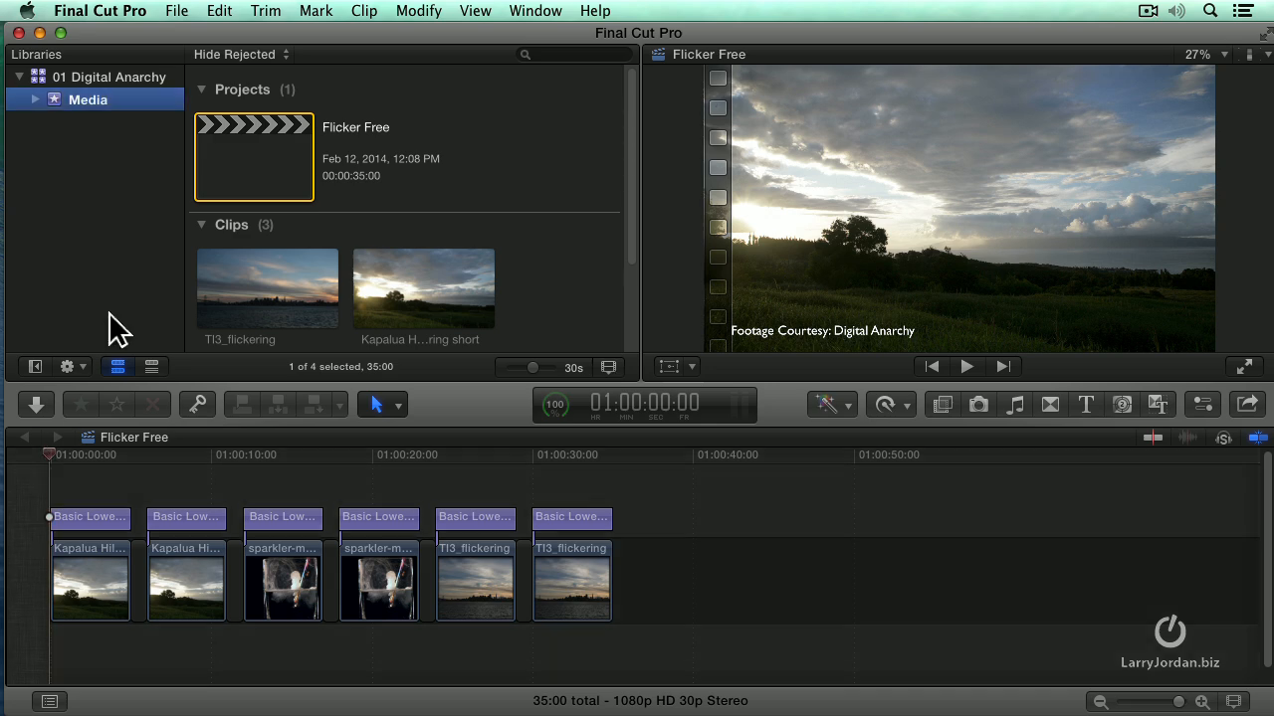
Step: Hide the clip browser from the Window menu so the viewer fills the top
left_click(536, 11)
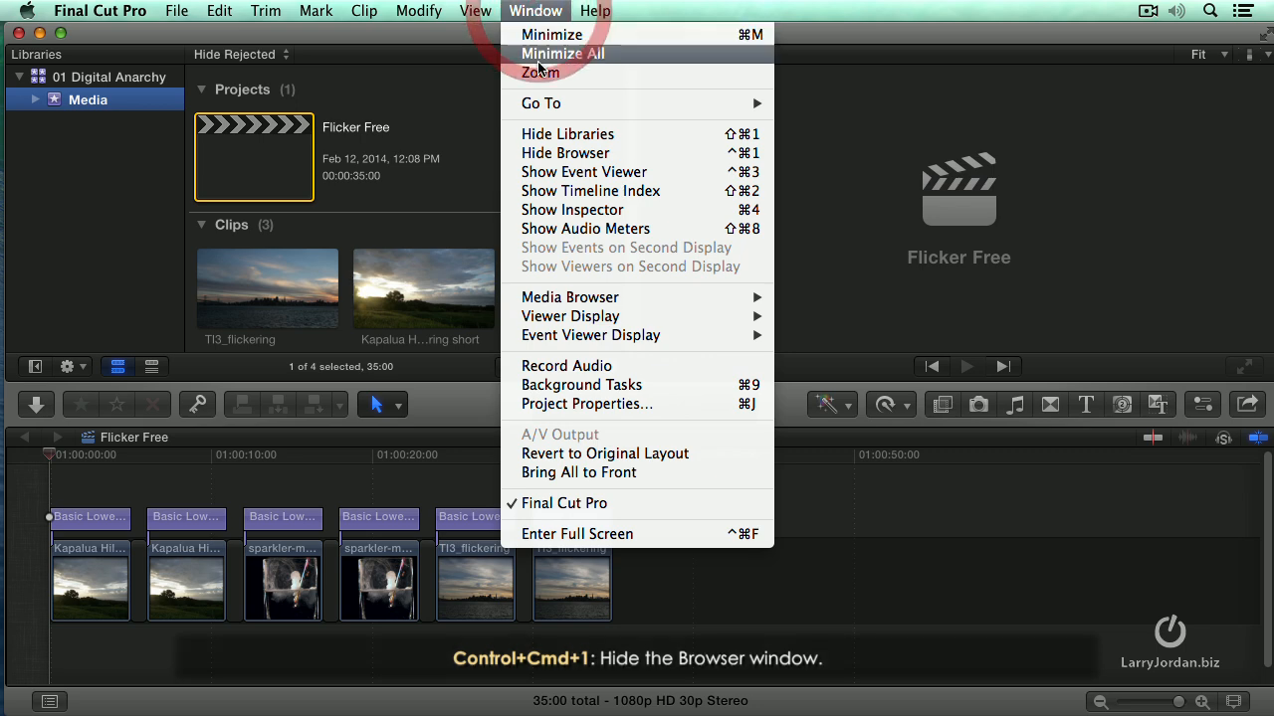
mouse_move(714, 161)
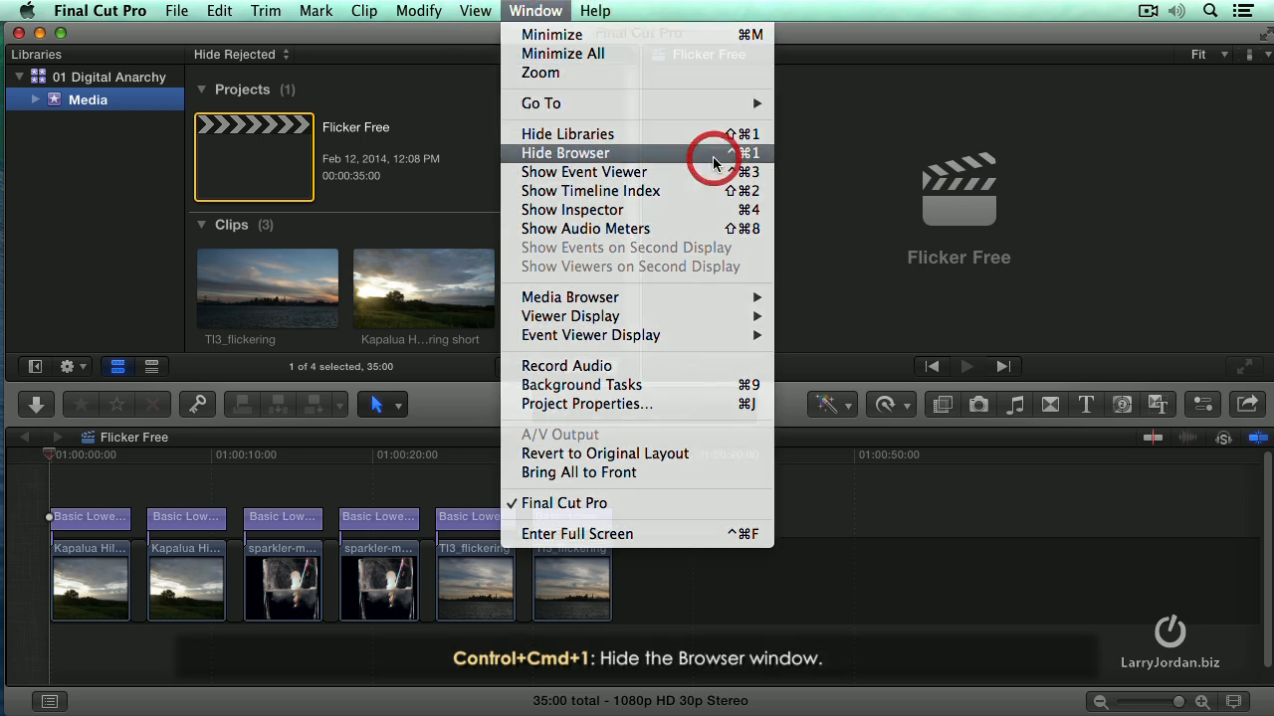
left_click(565, 152)
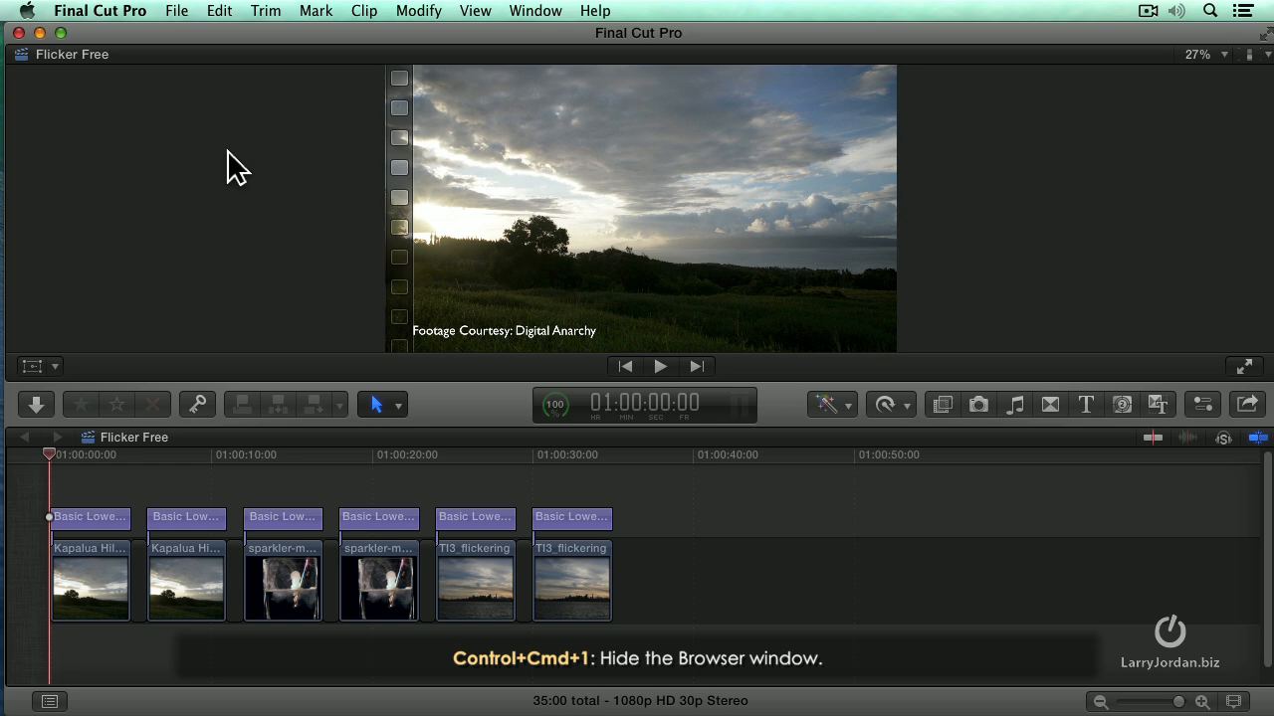
mouse_move(1007, 298)
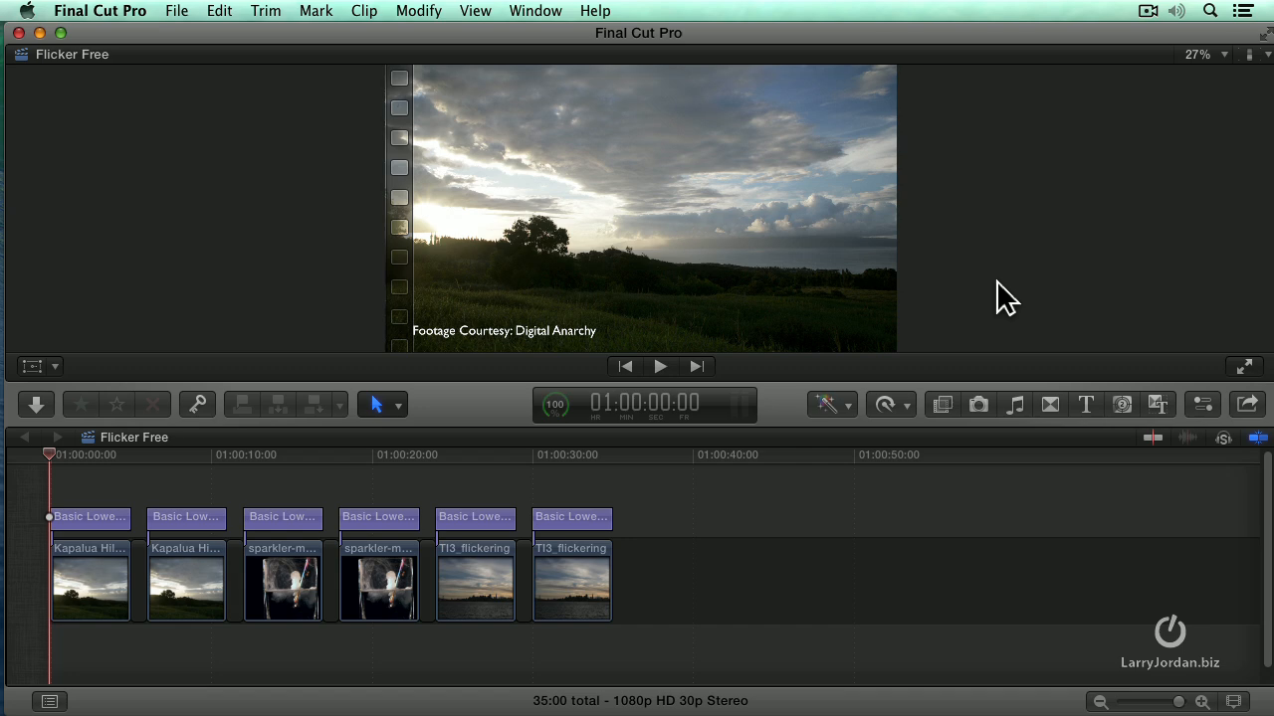
left_click(659, 366)
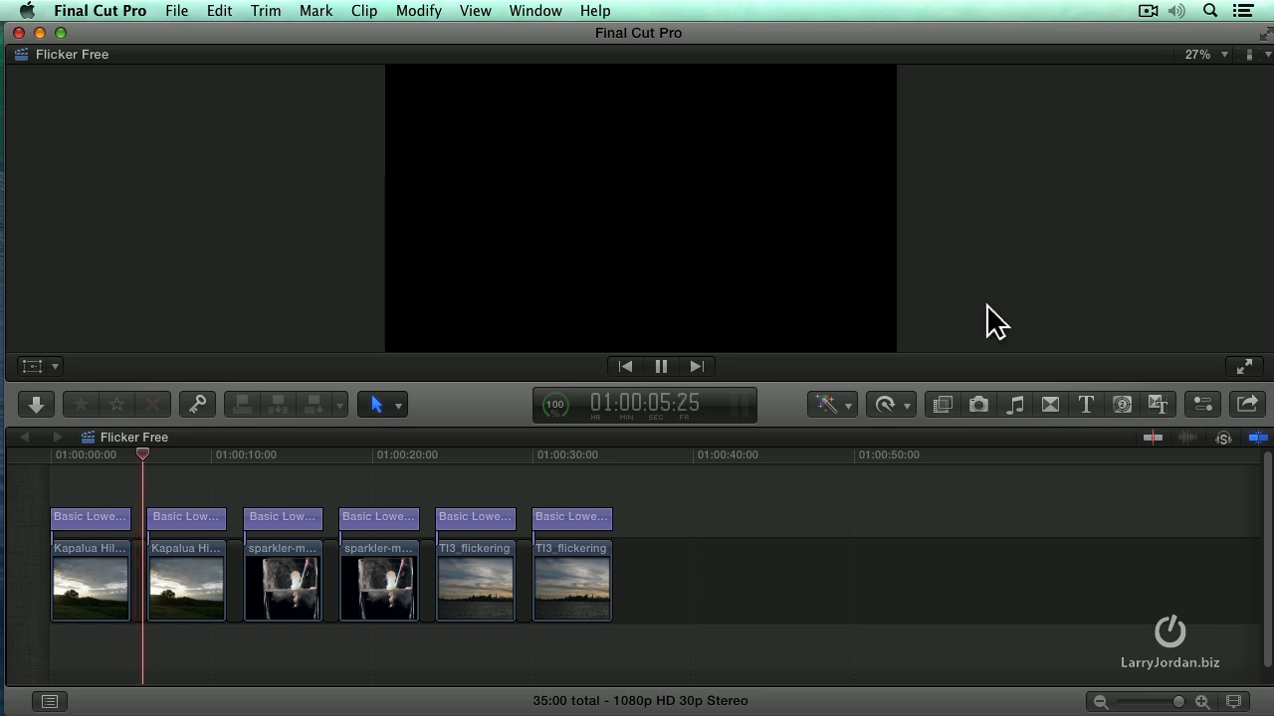
left_click(659, 366)
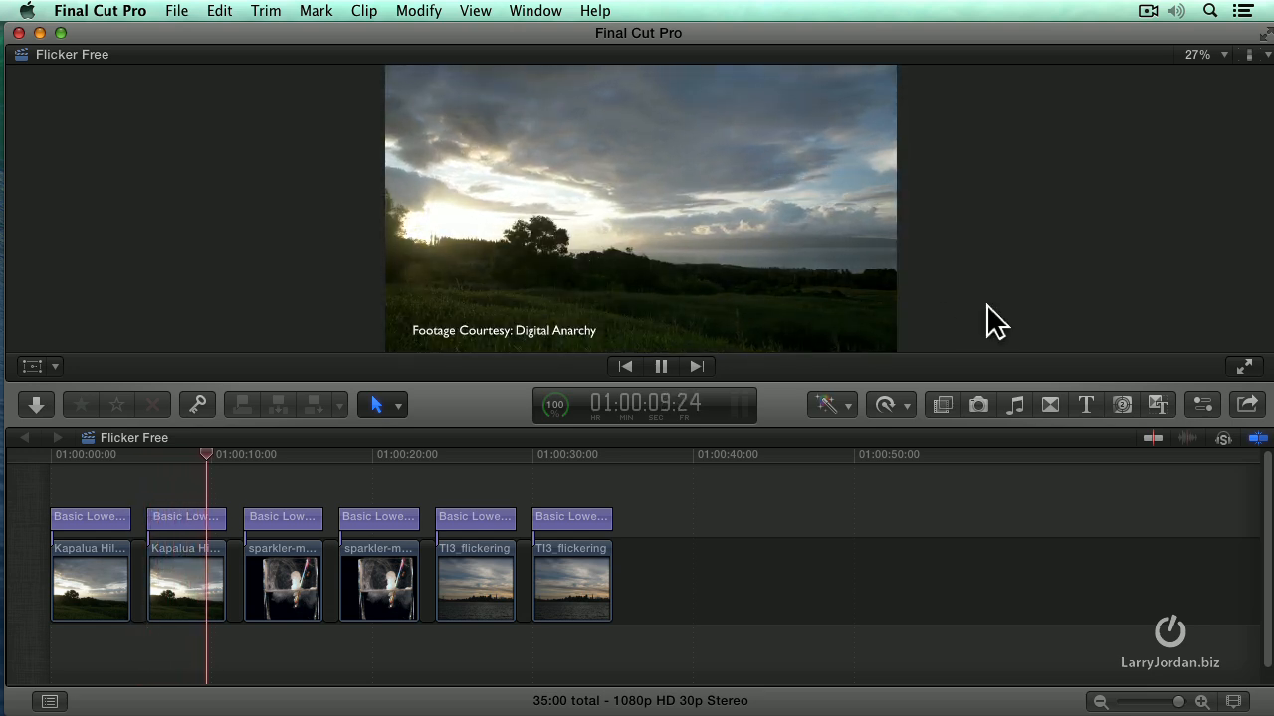
left_click(661, 366)
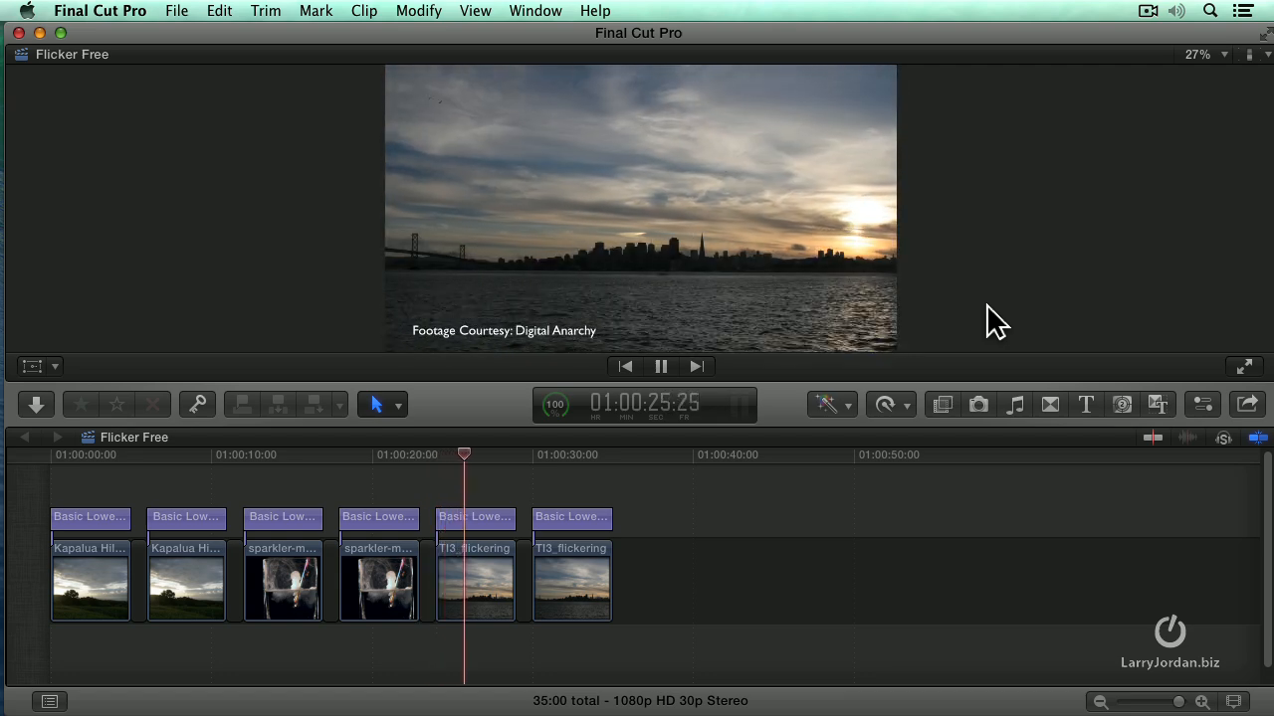
left_click(660, 366)
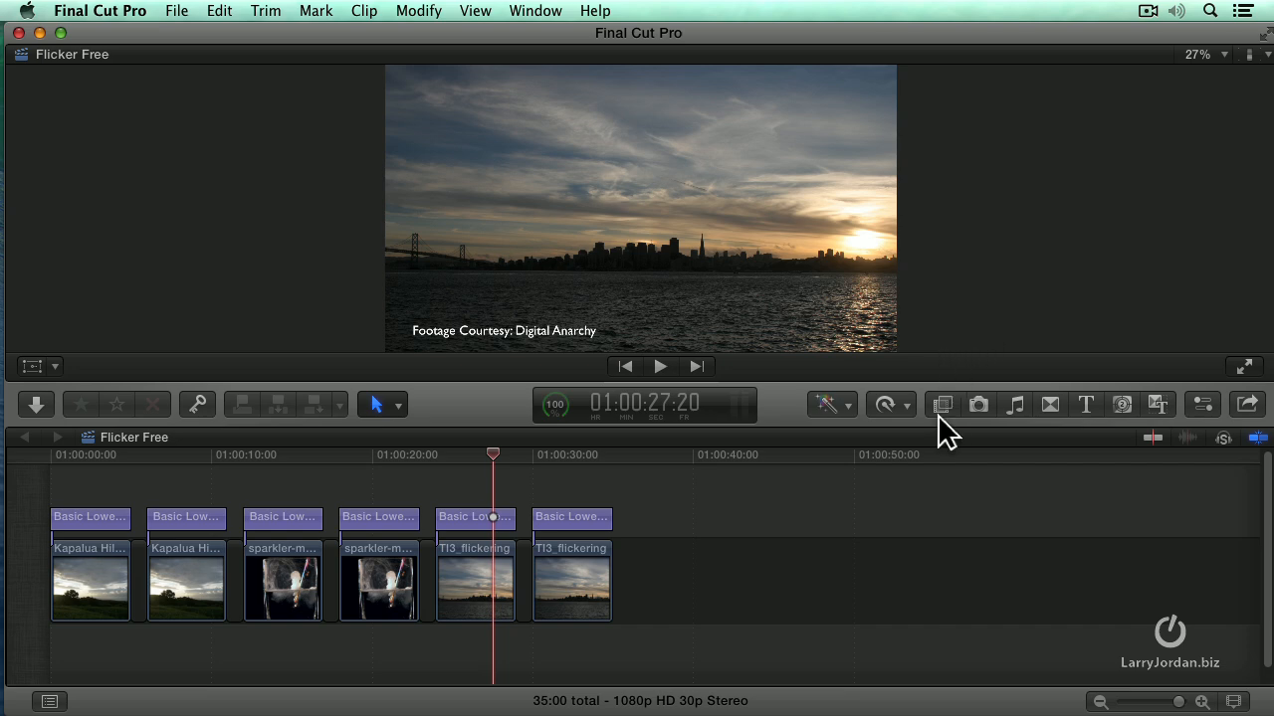
Step: Drag Flicker Free from the Digital Anarchy effects onto the second TI3_flickering clip
left_click(940, 404)
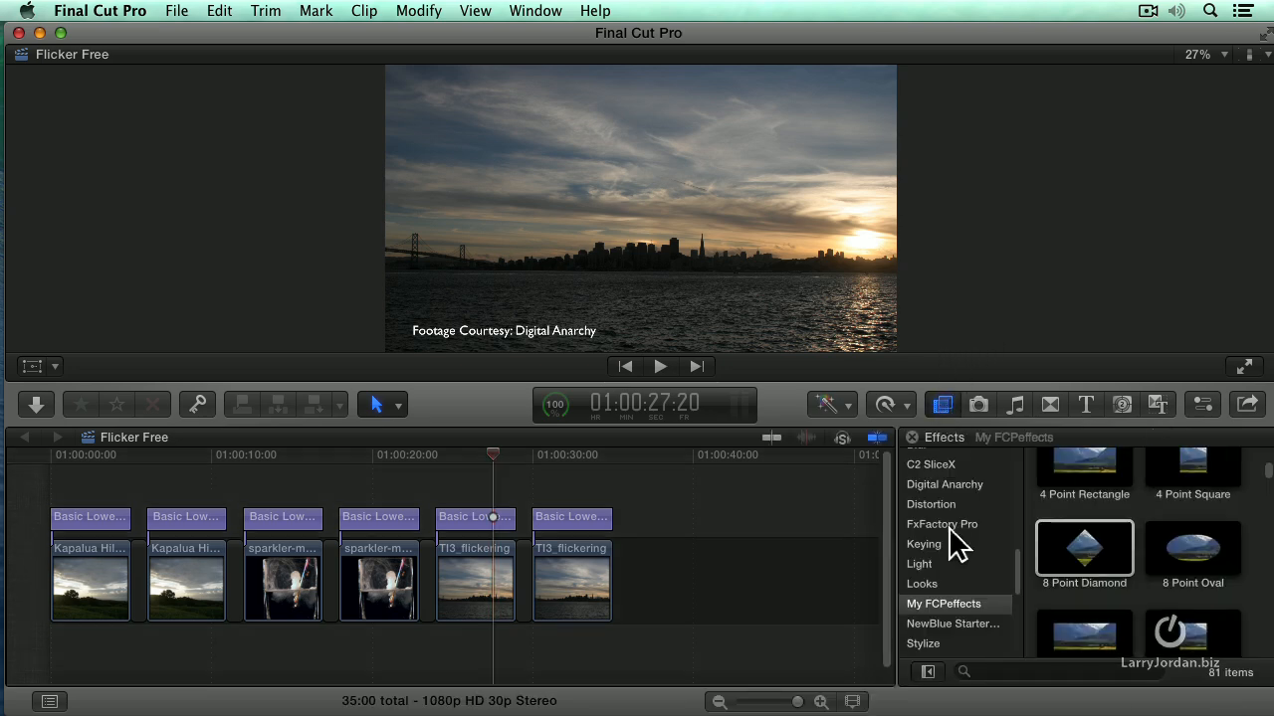
scroll("up", 3)
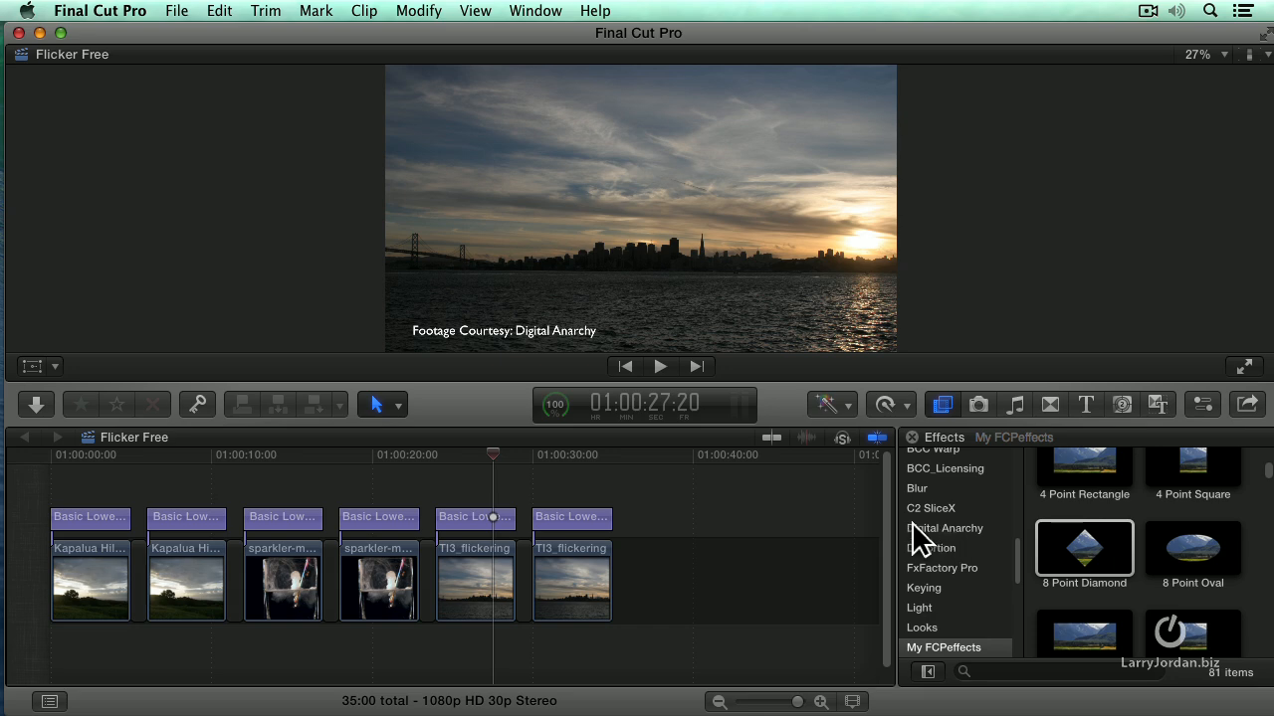
left_click(944, 527)
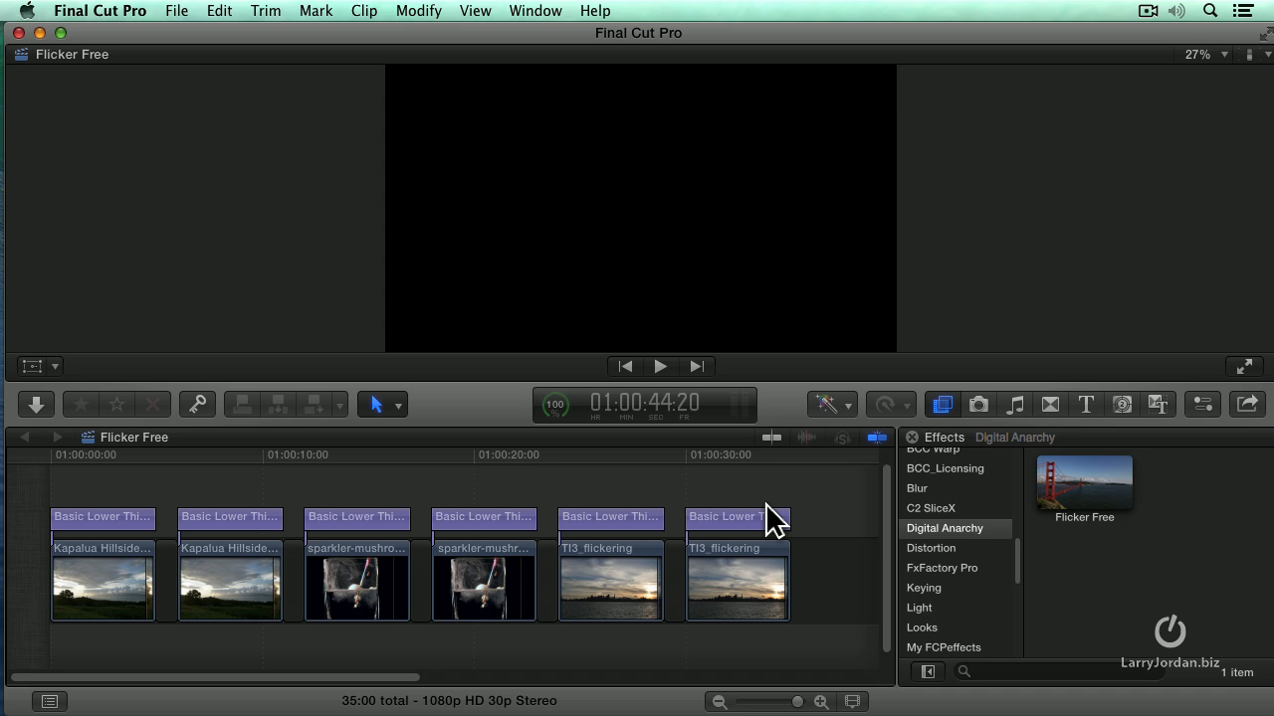
left_click(741, 455)
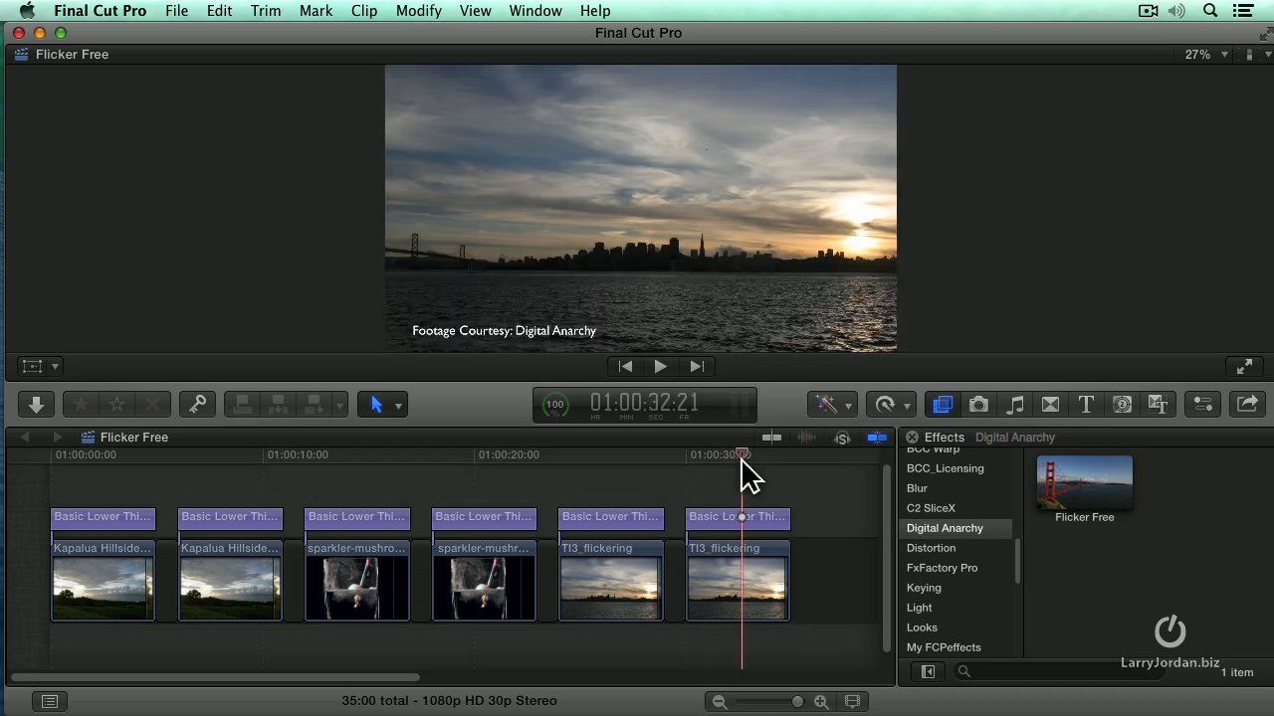
left_click_drag(1083, 484, 738, 582)
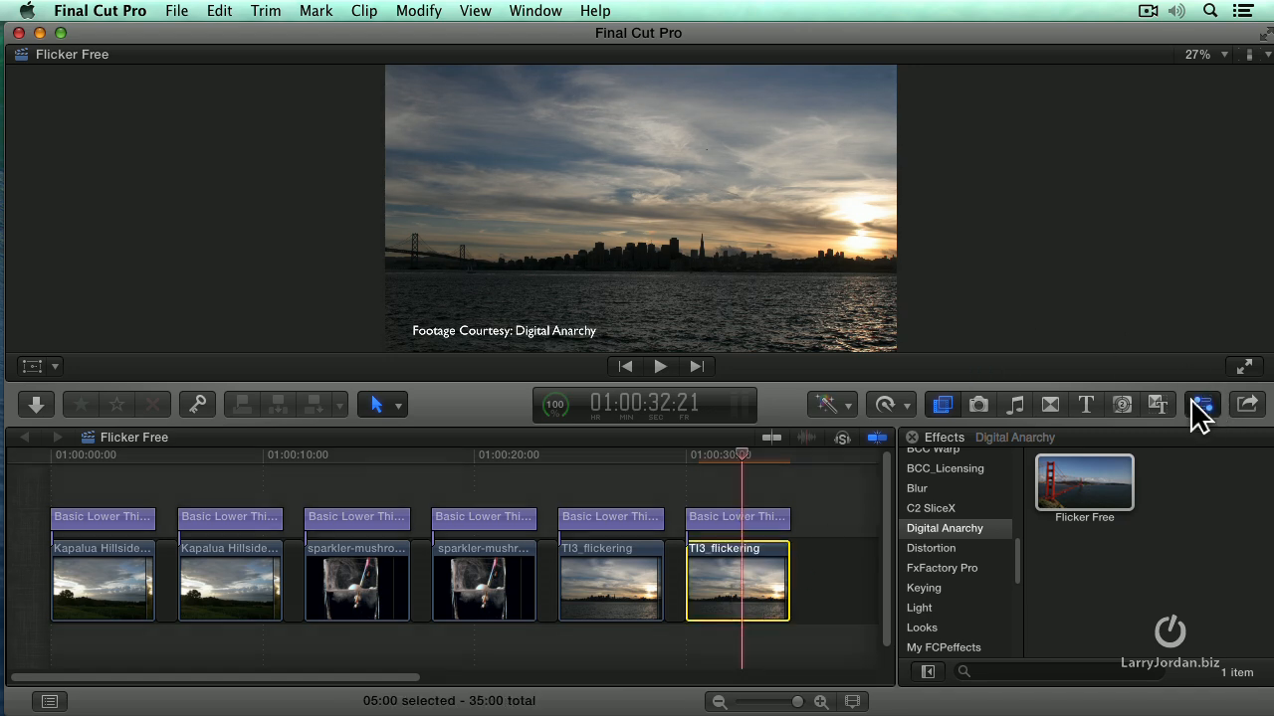
Step: Show the Video Inspector for the selected TI3_flickering clip
left_click(1203, 404)
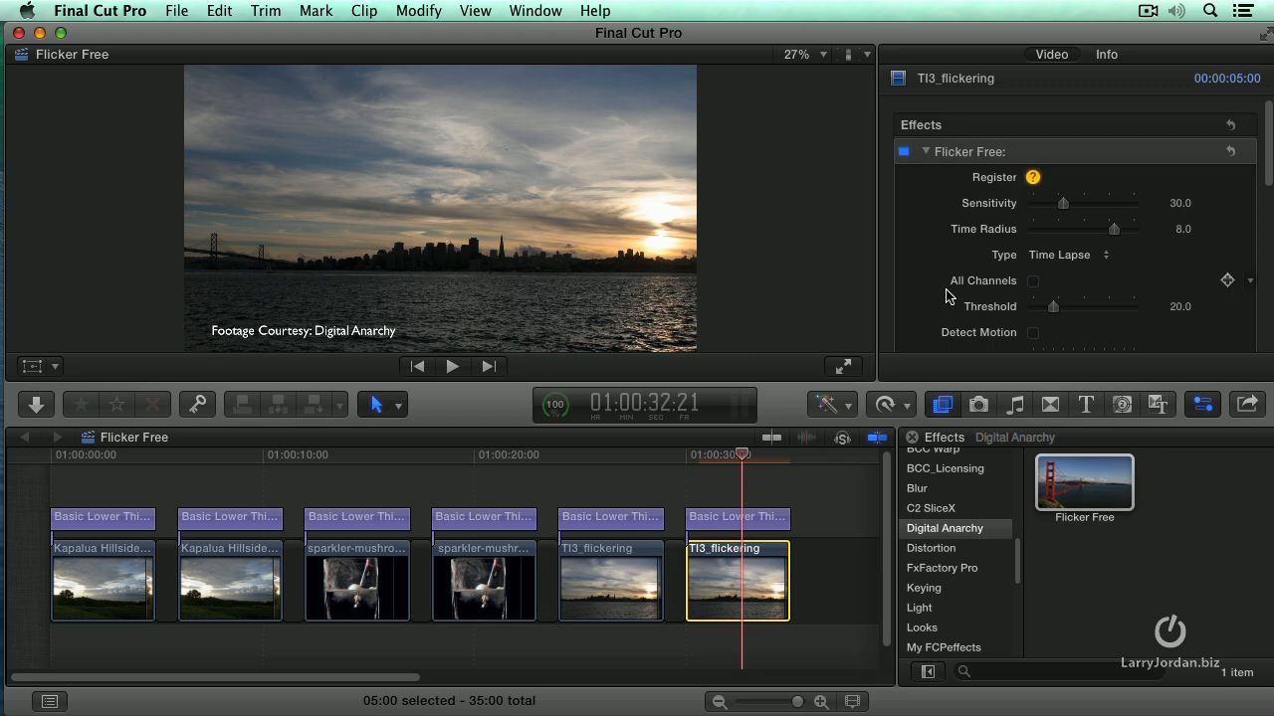
mouse_move(1035, 291)
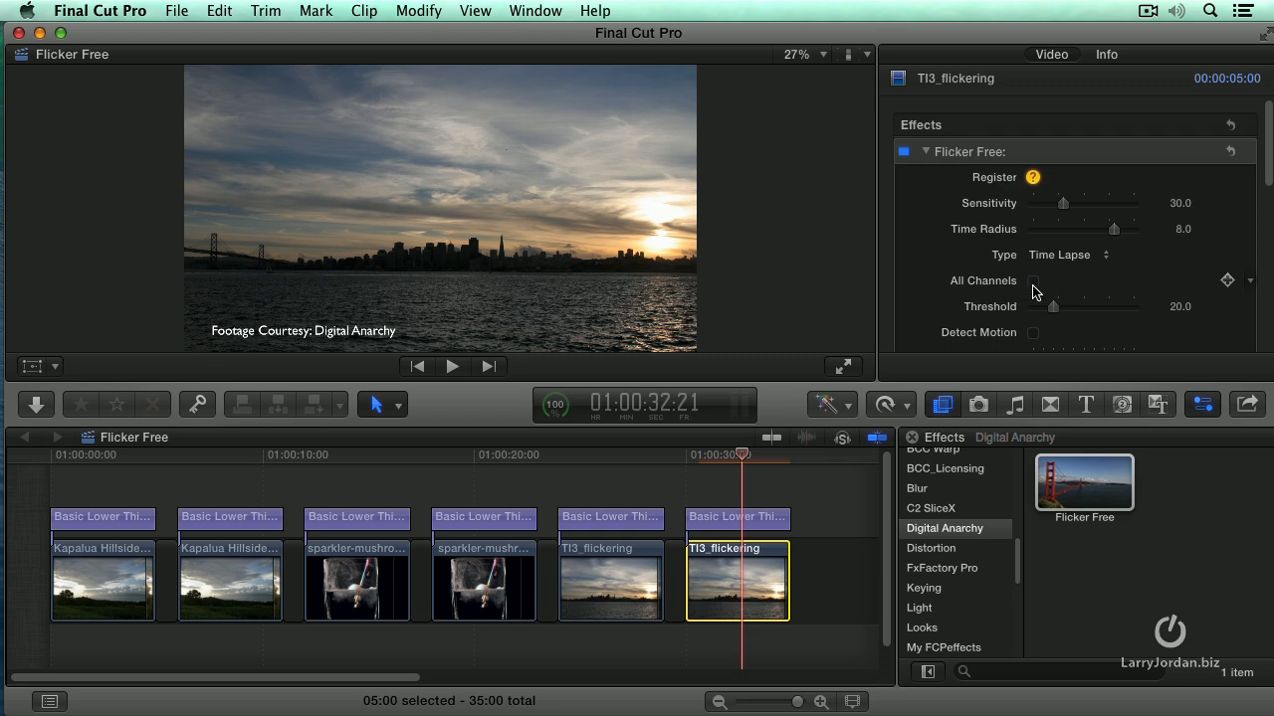
Step: Enable All Channels on Flicker Free, keep Time Lapse as the type, and play the clip
left_click(1070, 255)
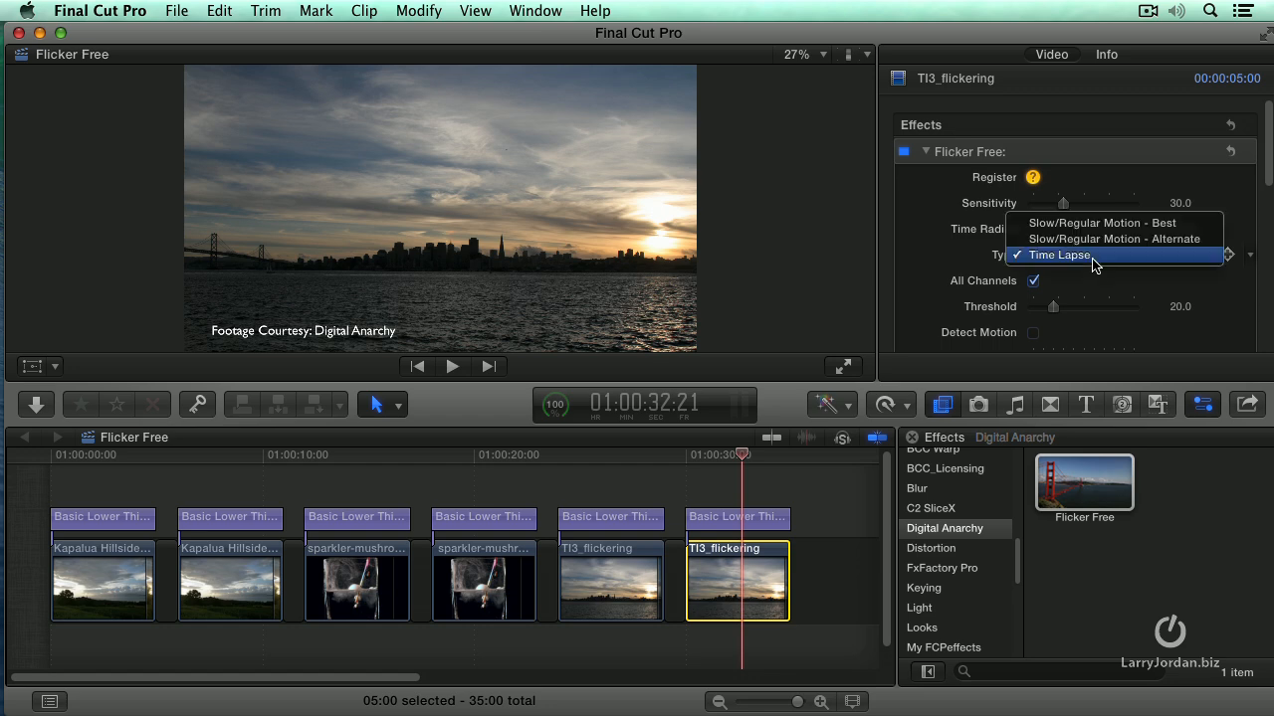
mouse_move(1111, 267)
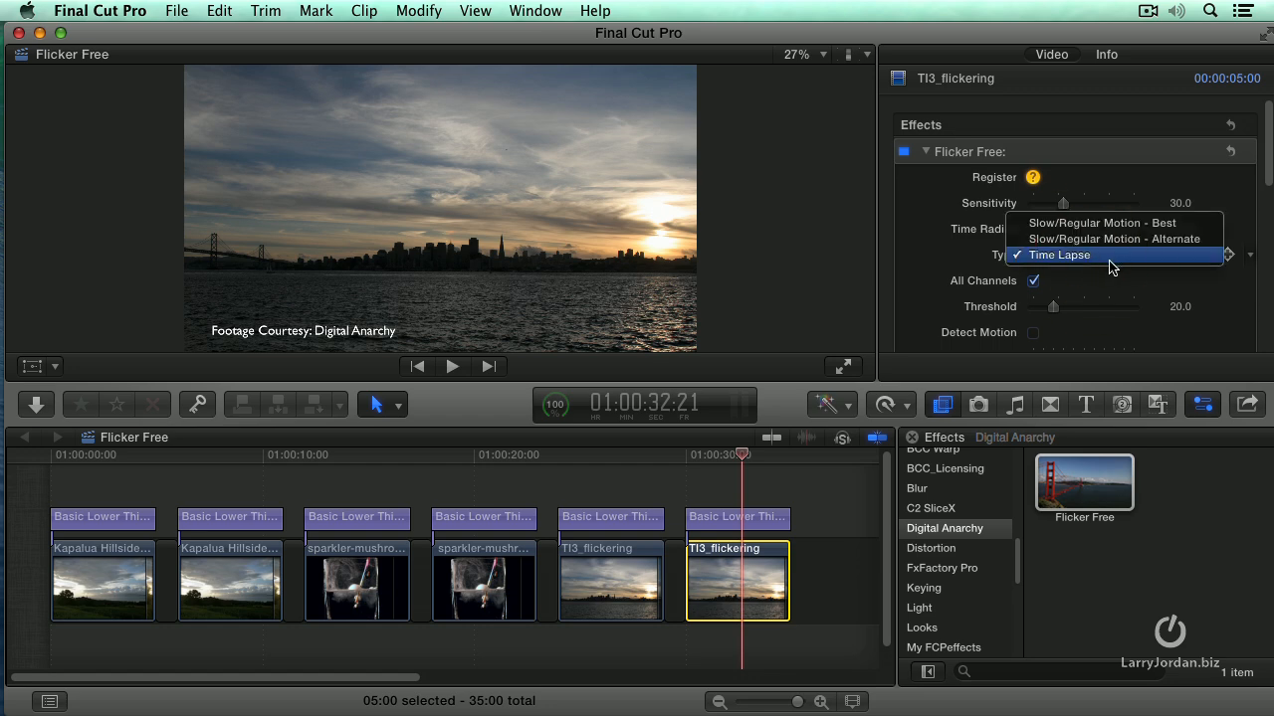
mouse_move(1111, 223)
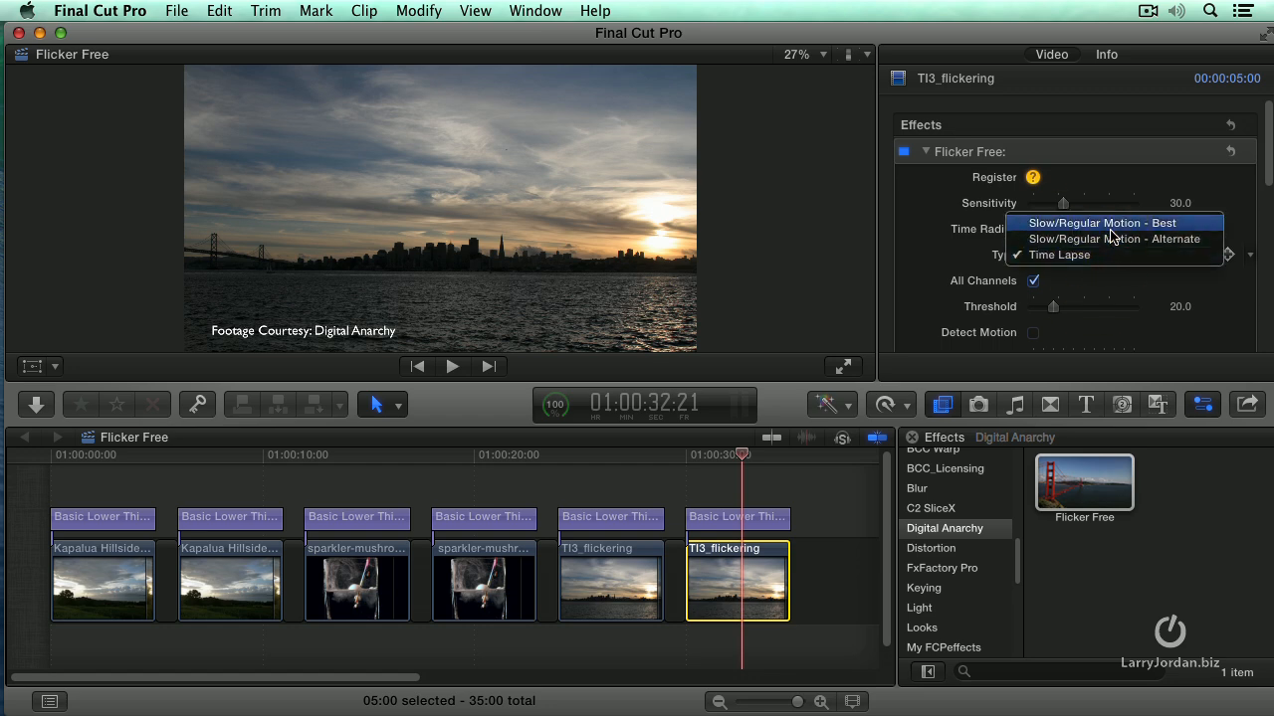
mouse_move(1110, 255)
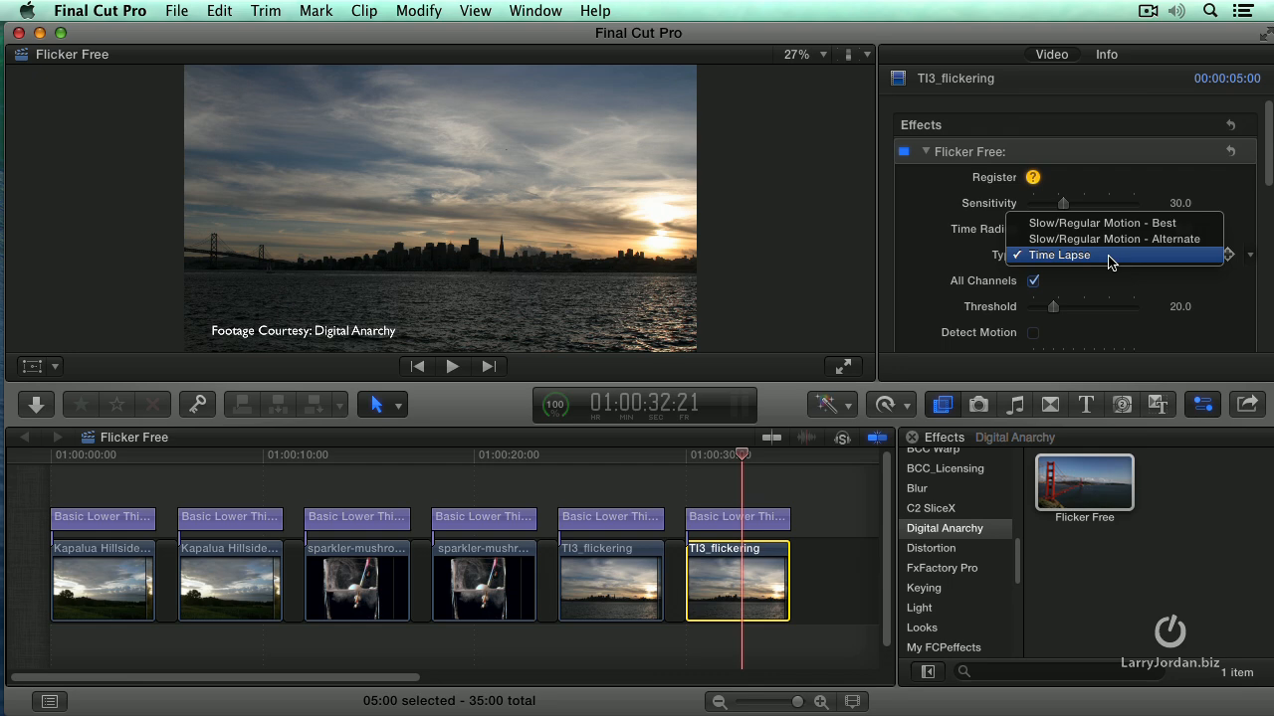
mouse_move(1099, 223)
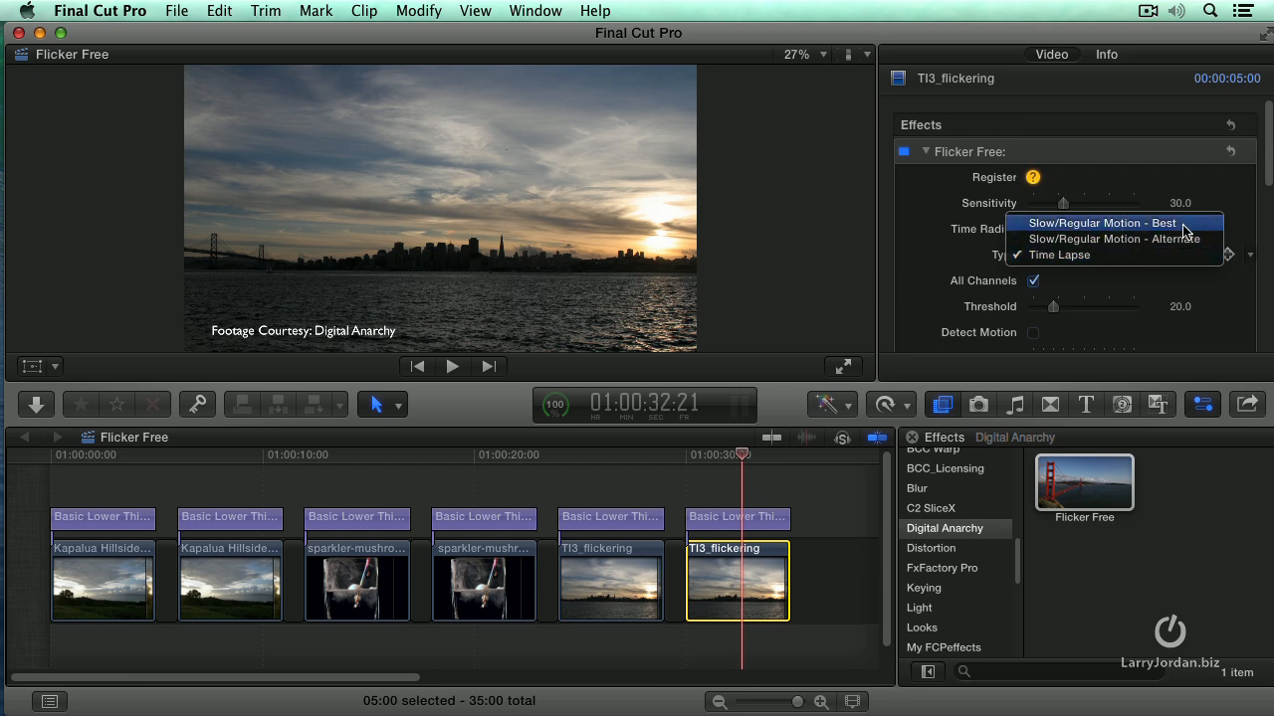
mouse_move(1191, 231)
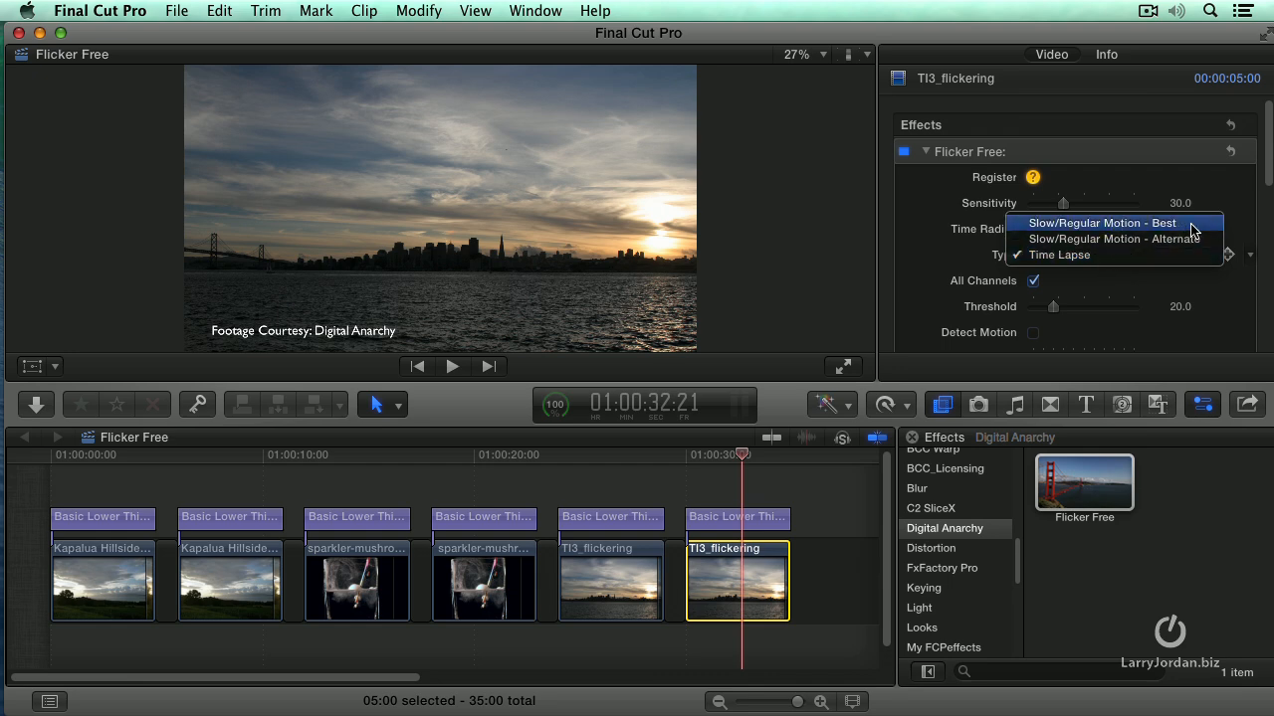
mouse_move(1113, 239)
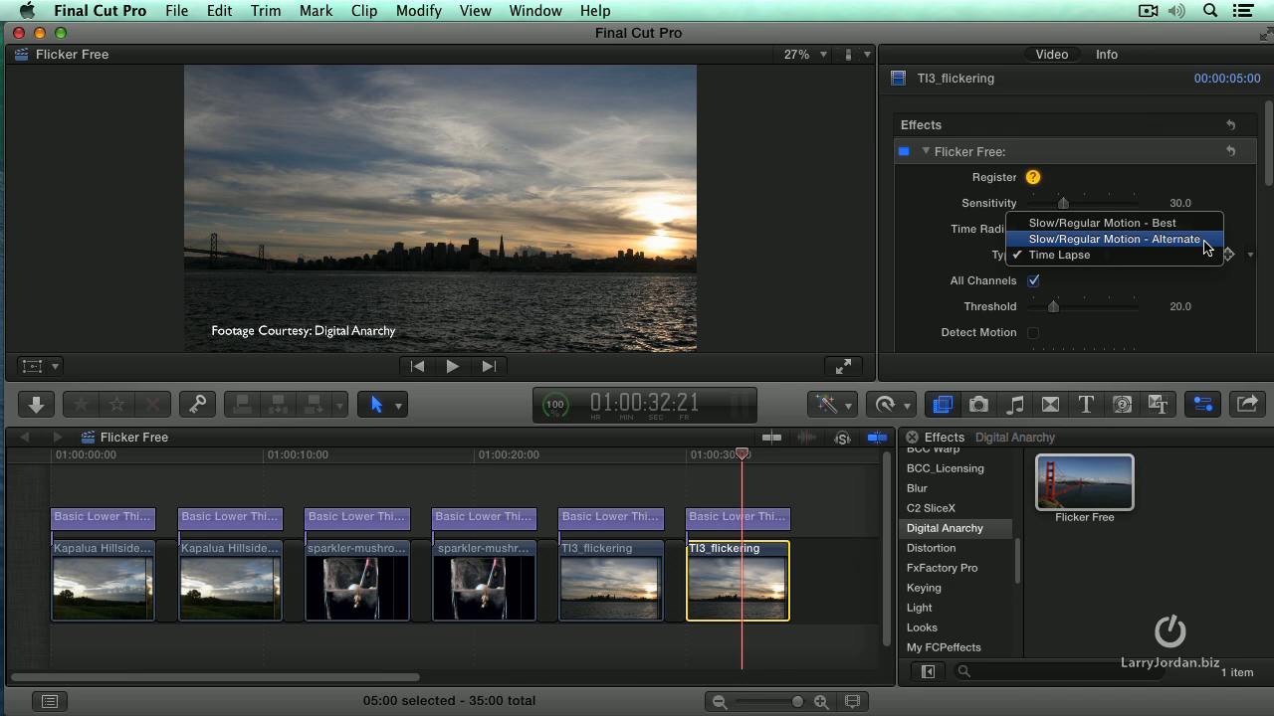
left_click(1058, 255)
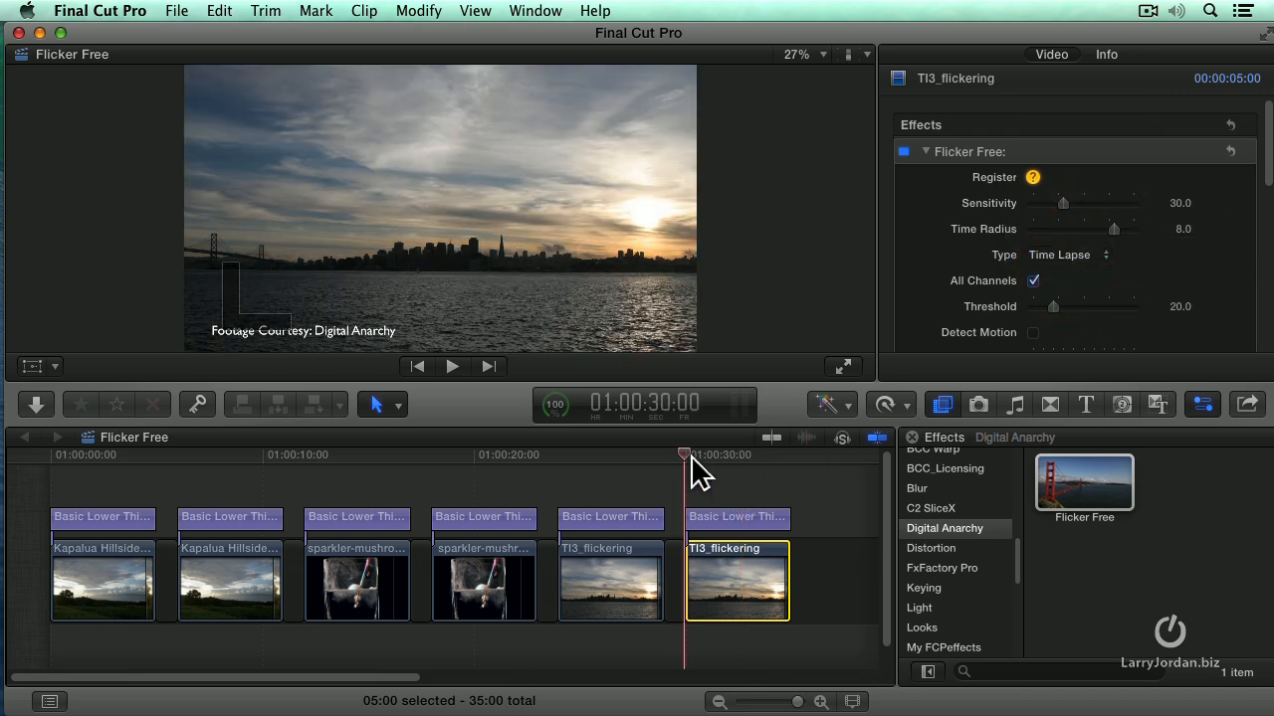
left_click(451, 366)
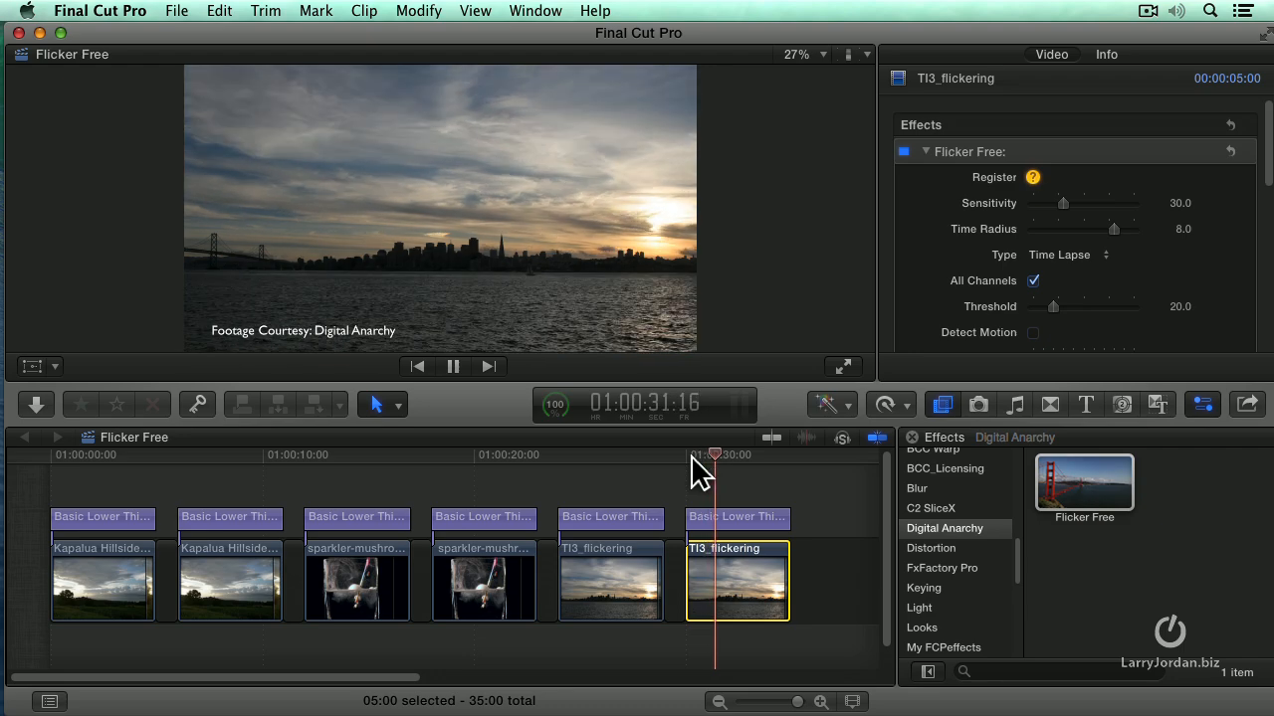